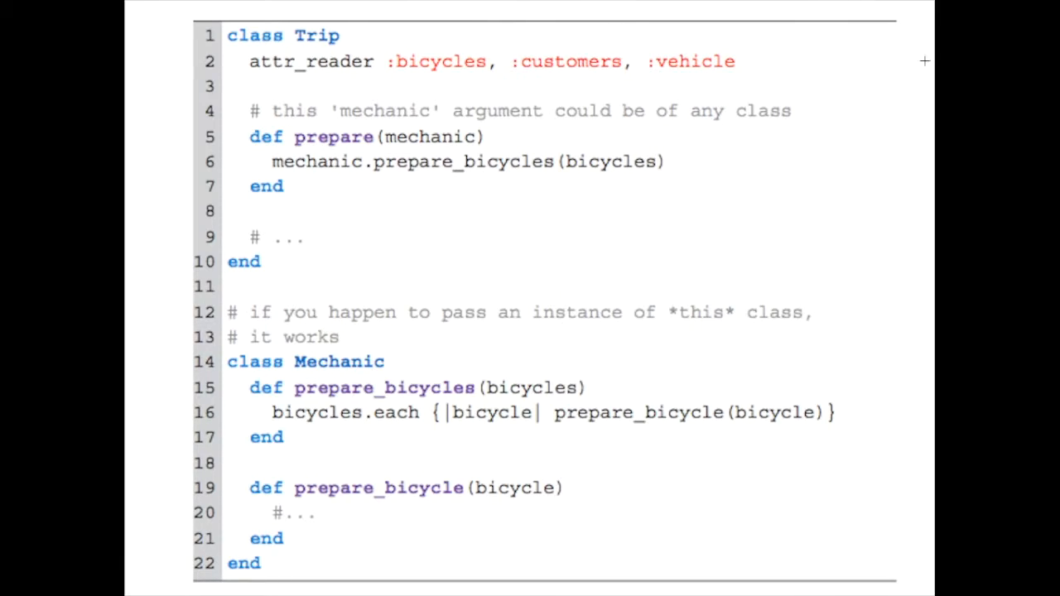
{"action": "mouse_move", "coordinate": [973, 133]}
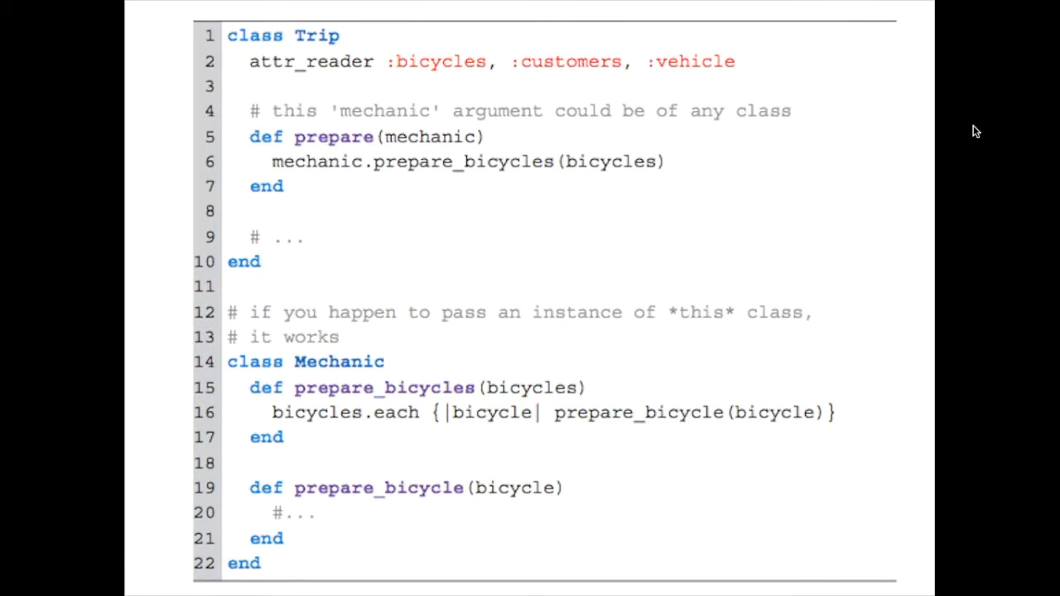
{"action": "mouse_move", "coordinate": [291, 195]}
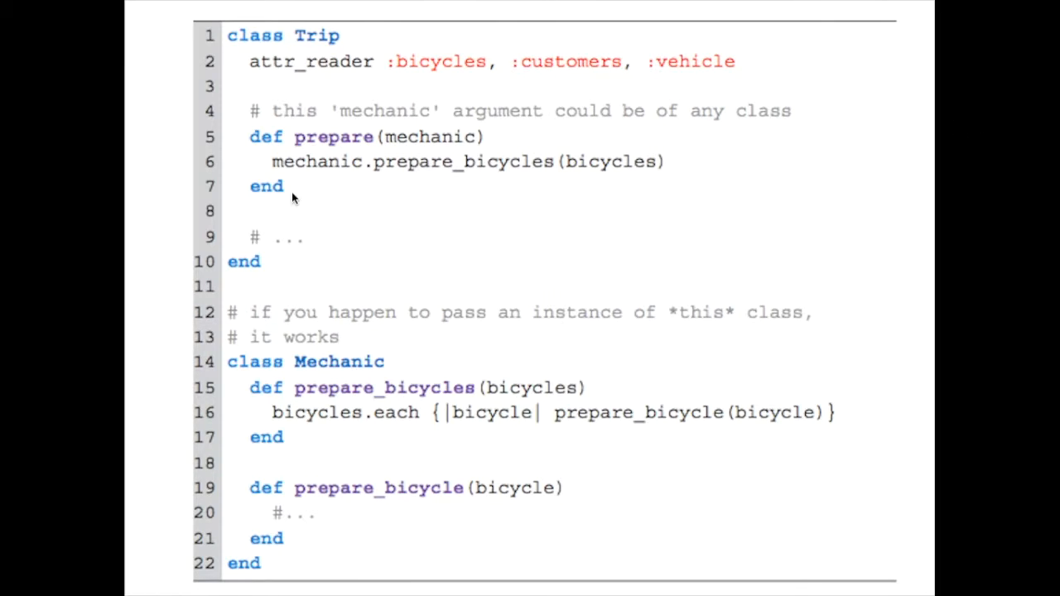
{"action": "mouse_move", "coordinate": [1008, 139]}
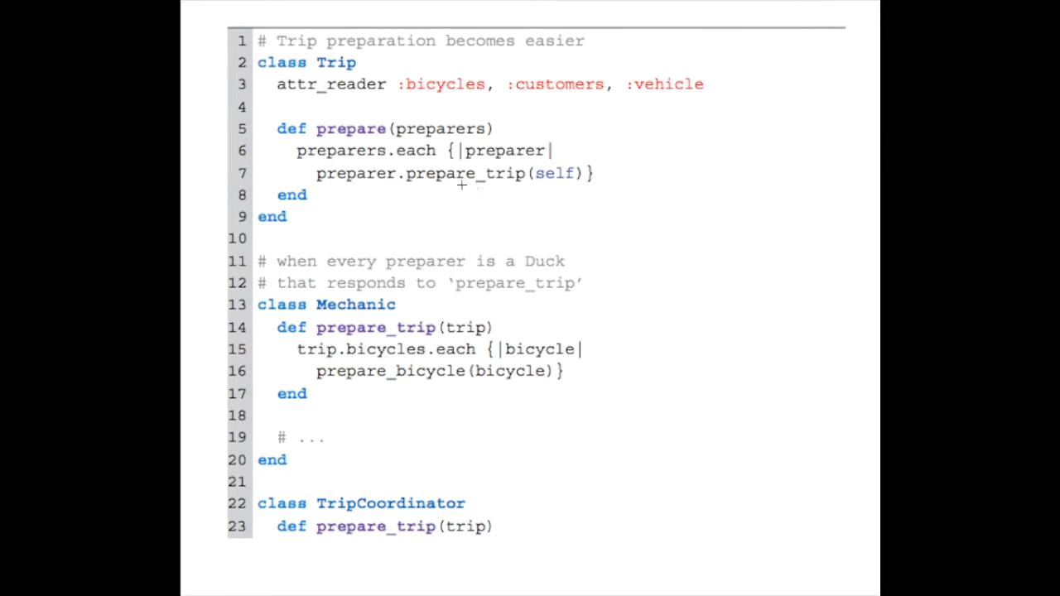
{"action": "mouse_move", "coordinate": [344, 186]}
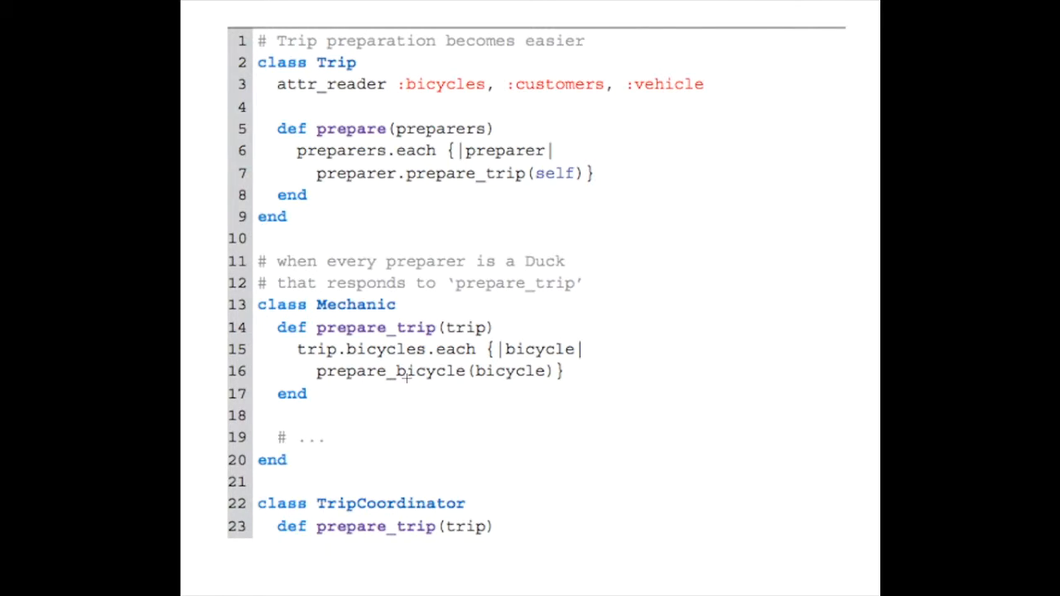
{"action": "mouse_move", "coordinate": [375, 402]}
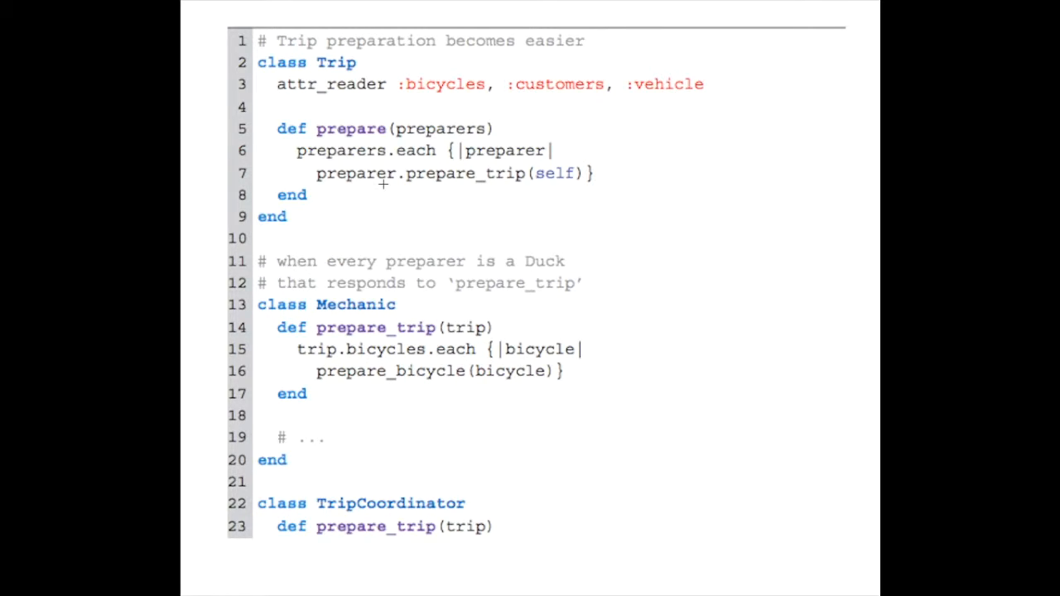
{"action": "mouse_move", "coordinate": [418, 181]}
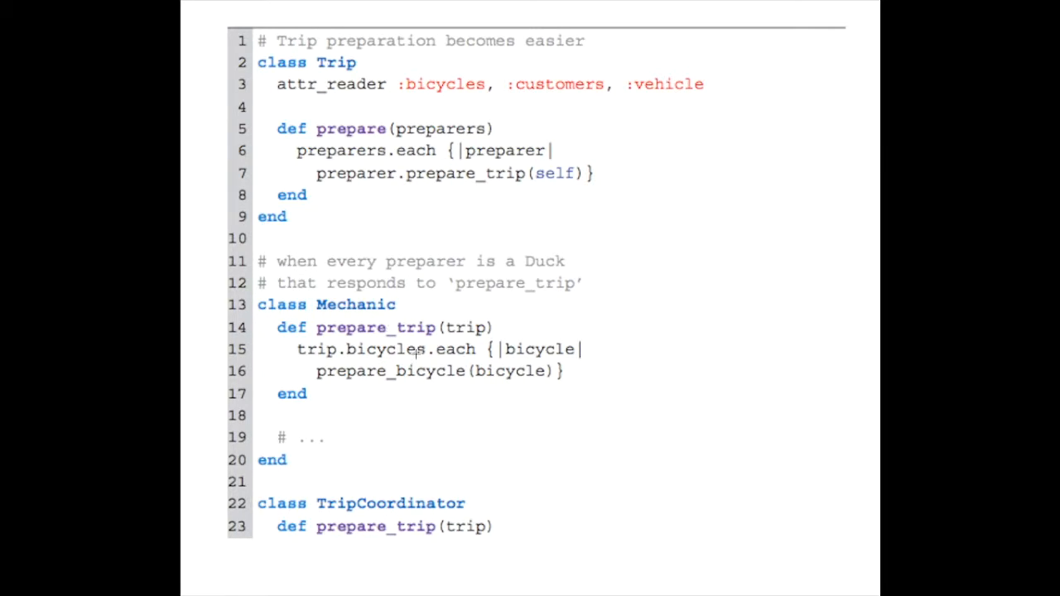
{"action": "mouse_move", "coordinate": [495, 250]}
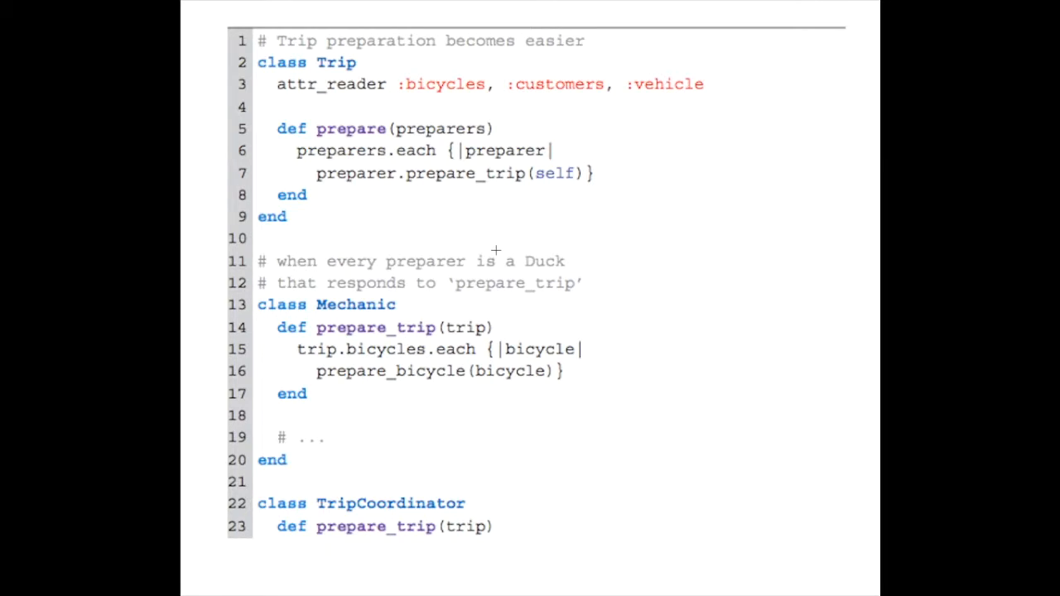